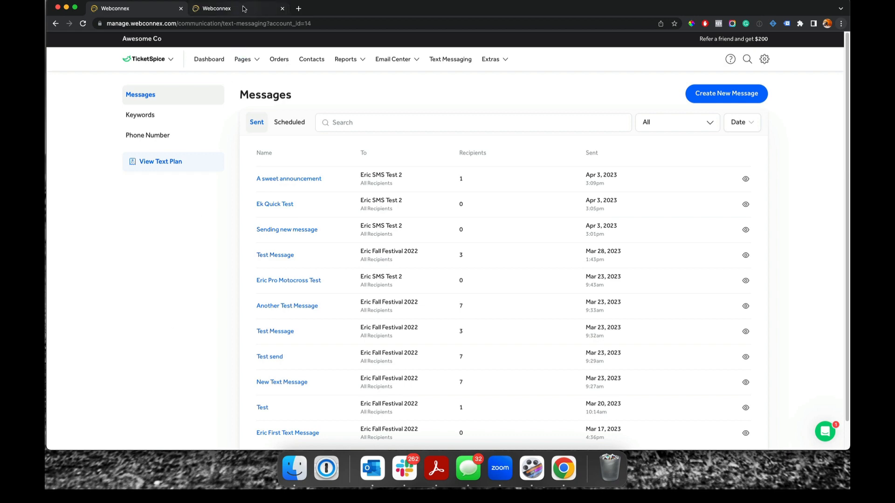
Step: On the Eric Fall Festival 2022 page, confirm the Mobile Phone Number field has SMS Opt In on
{"action": "left_click", "coordinate": [234, 8]}
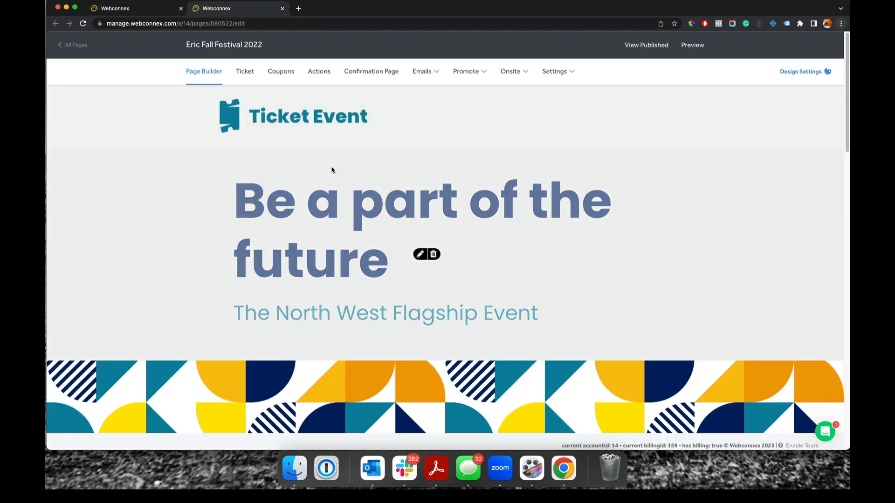
{"action": "scroll", "scroll_direction": "down", "scroll_amount": 3}
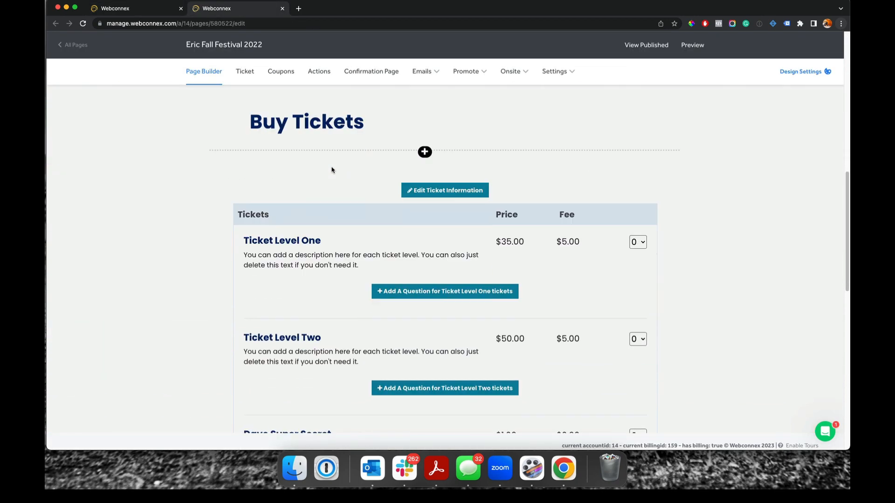
{"action": "scroll", "scroll_direction": "down", "scroll_amount": 3}
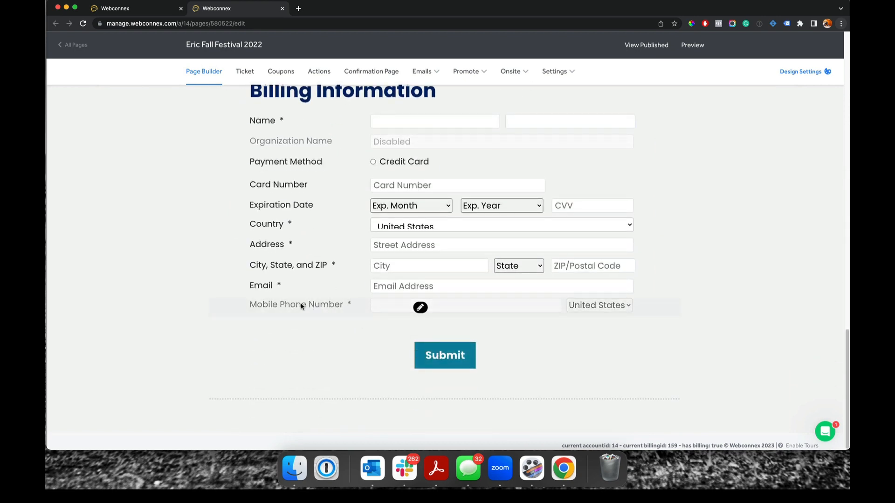
{"action": "mouse_move", "coordinate": [396, 308]}
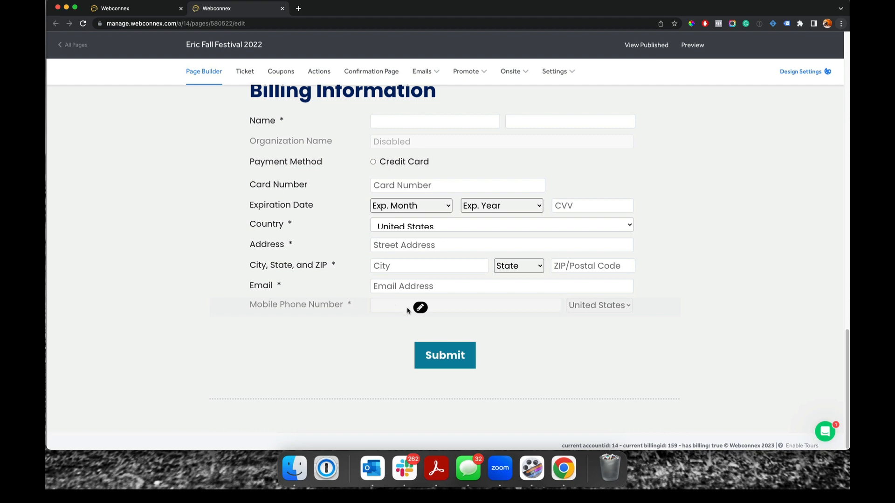
{"action": "left_click", "coordinate": [420, 308]}
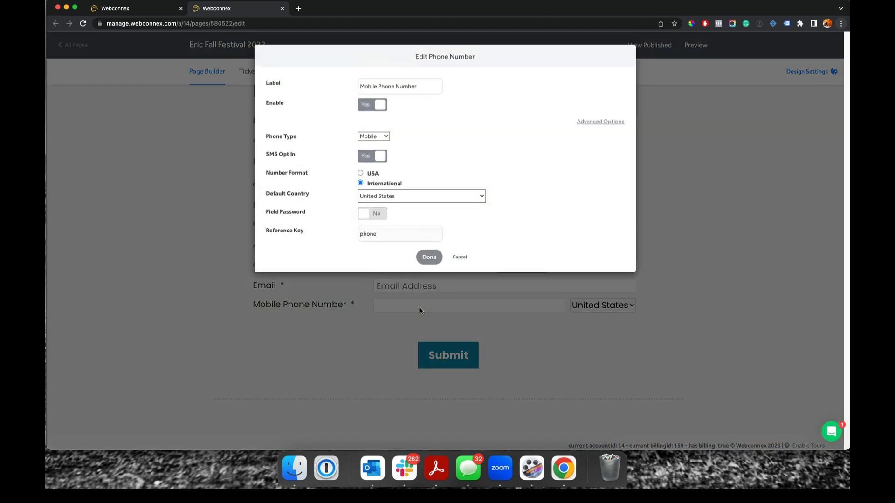
{"action": "mouse_move", "coordinate": [600, 121]}
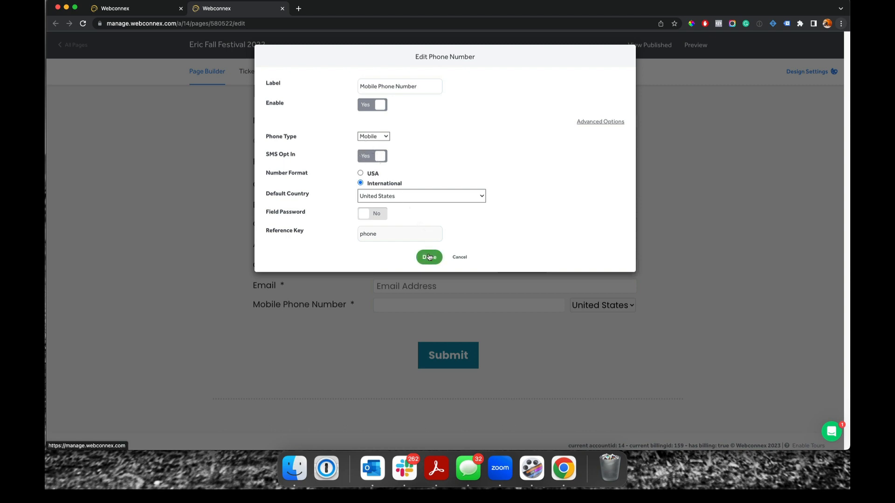
{"action": "left_click", "coordinate": [429, 256]}
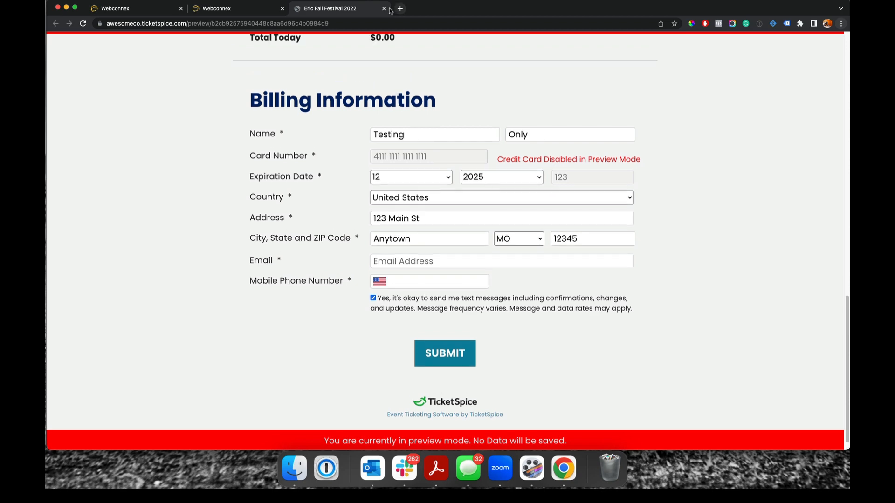
Step: Add a Phone Number question to Ticket Level One with SMS Opt In set to Yes
{"action": "left_click", "coordinate": [383, 8]}
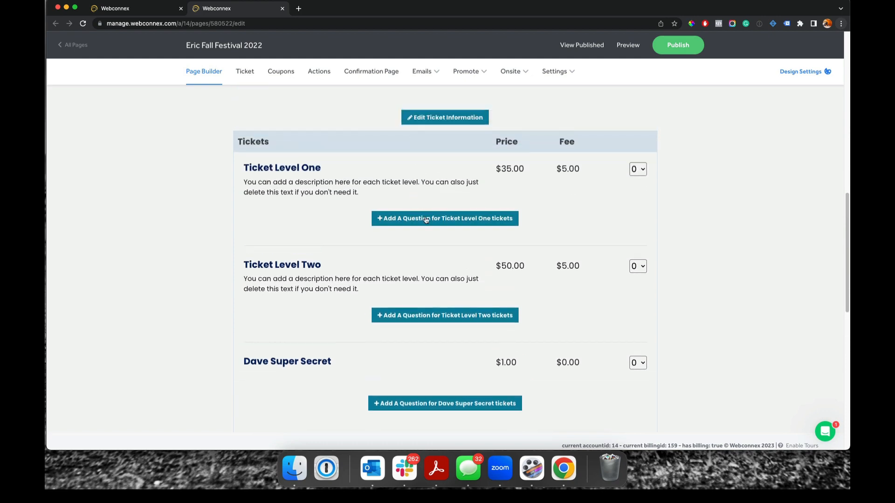
{"action": "left_click", "coordinate": [444, 218]}
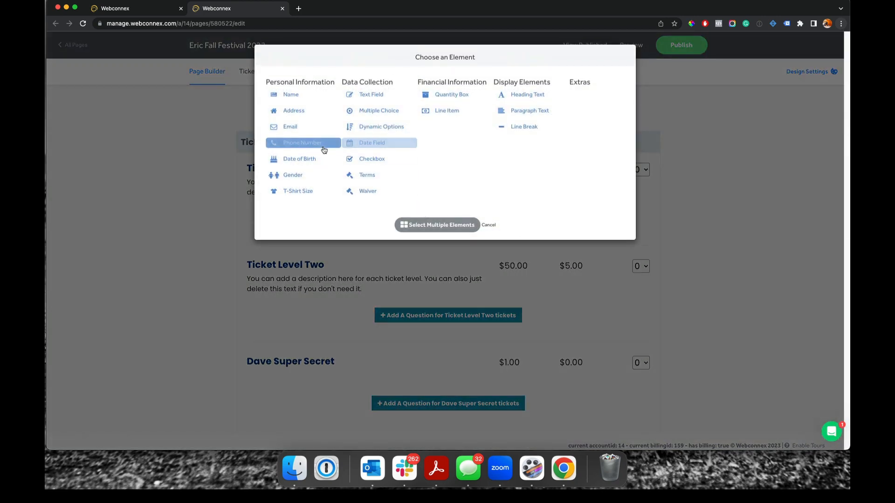
{"action": "left_click", "coordinate": [302, 142]}
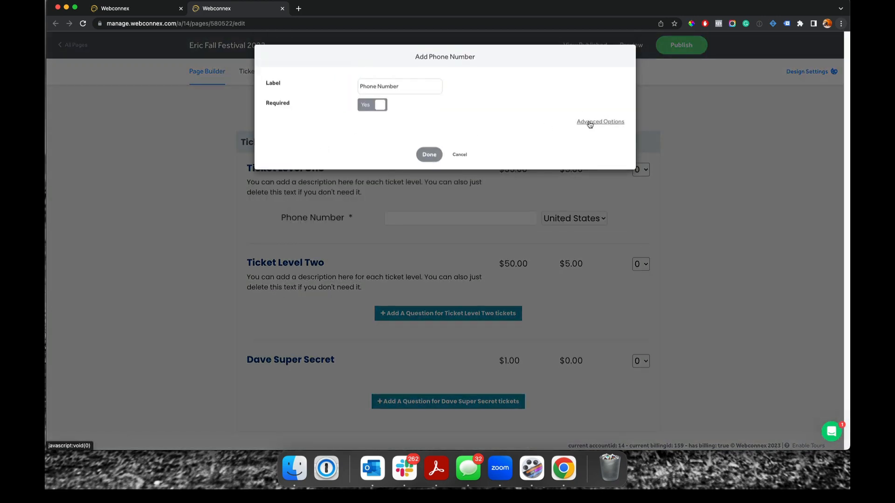
{"action": "left_click", "coordinate": [599, 121]}
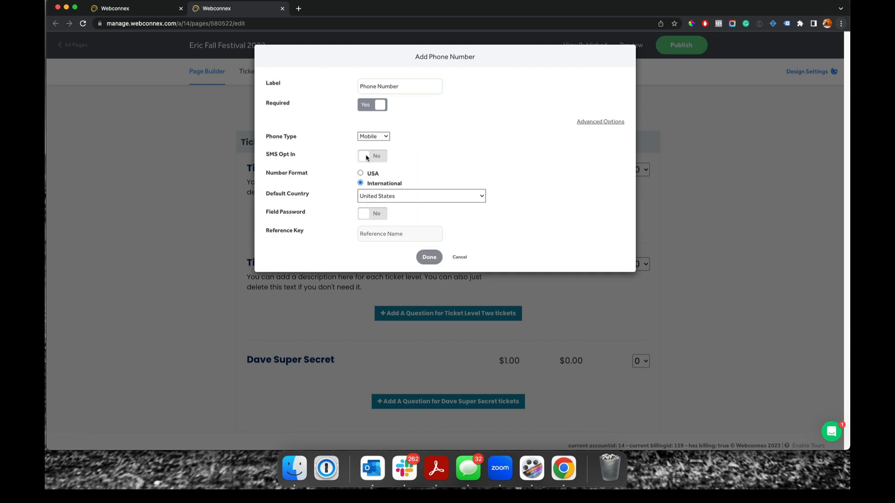
{"action": "left_click", "coordinate": [371, 156]}
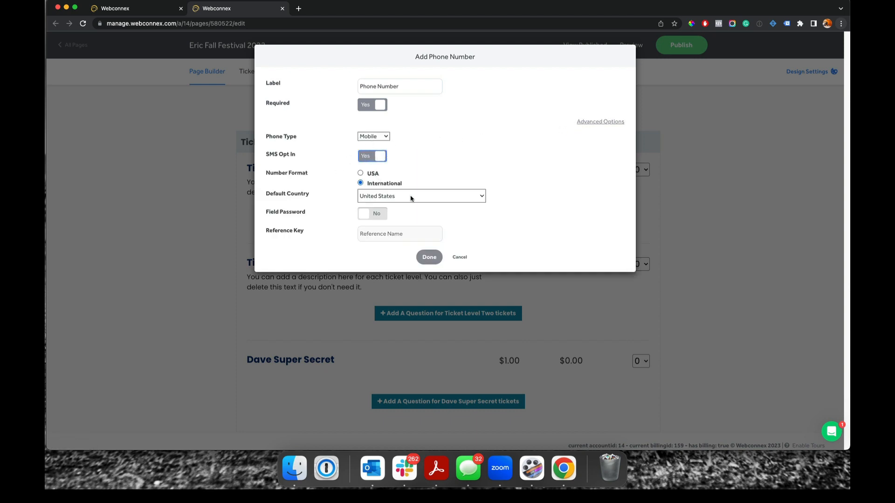
{"action": "left_click", "coordinate": [429, 257]}
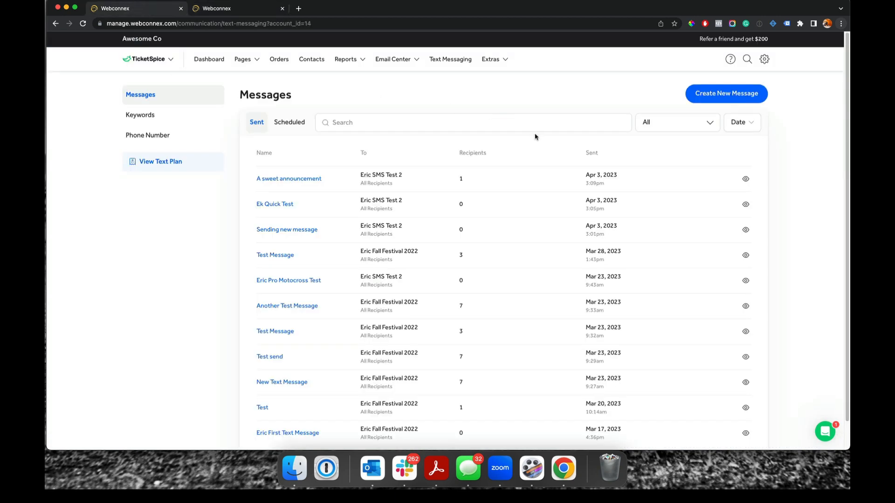
{"action": "mouse_move", "coordinate": [726, 94]}
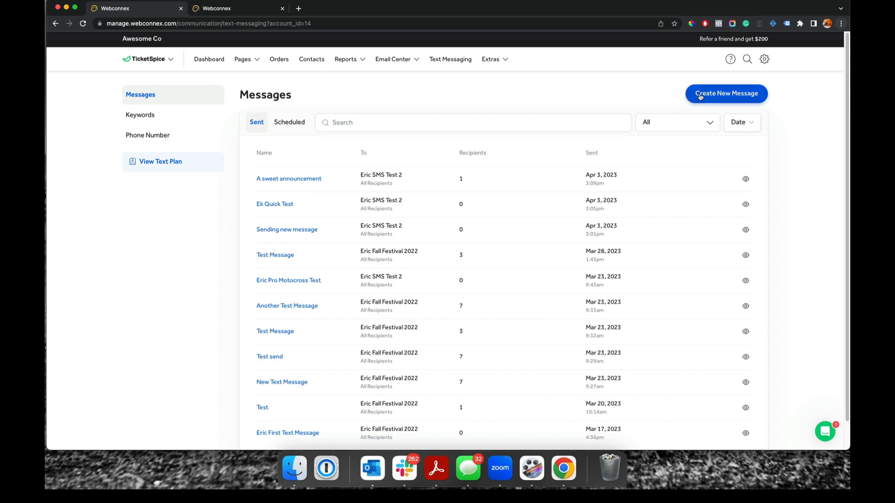
Step: Start a text named 'Fall Festival 2023 Announcement' for Eric Fall Festival 2022 registrants
{"action": "left_click", "coordinate": [726, 93]}
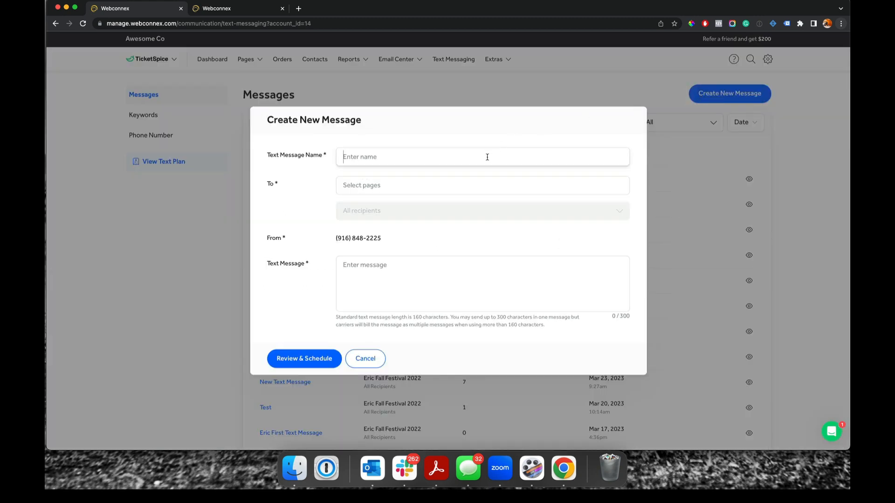
{"action": "type", "text": "Fall Festival 2023 Announcement"}
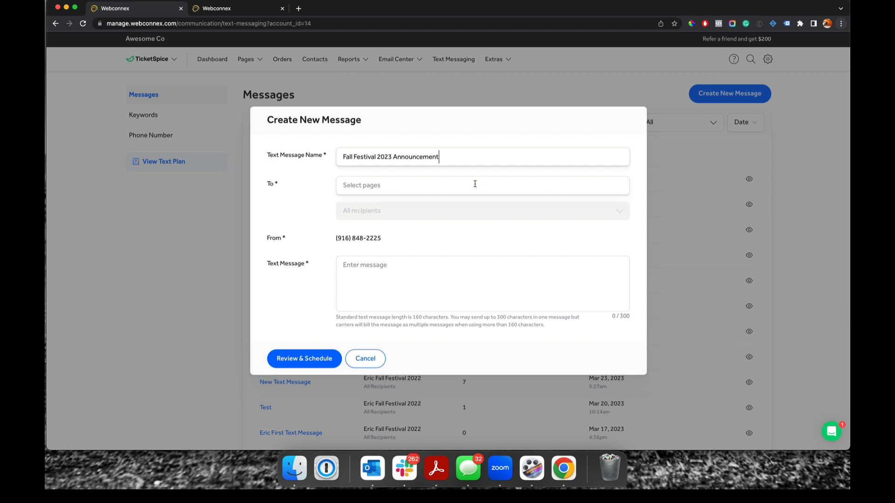
{"action": "left_click", "coordinate": [481, 185]}
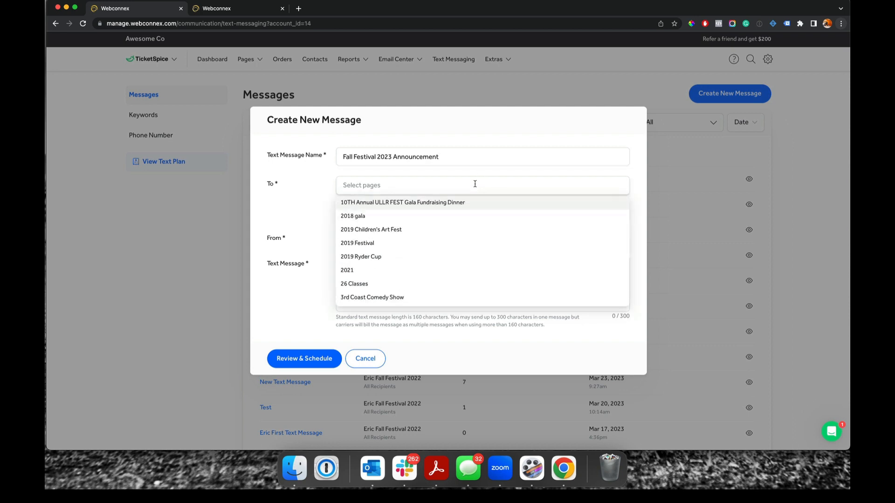
{"action": "type", "text": "eric"}
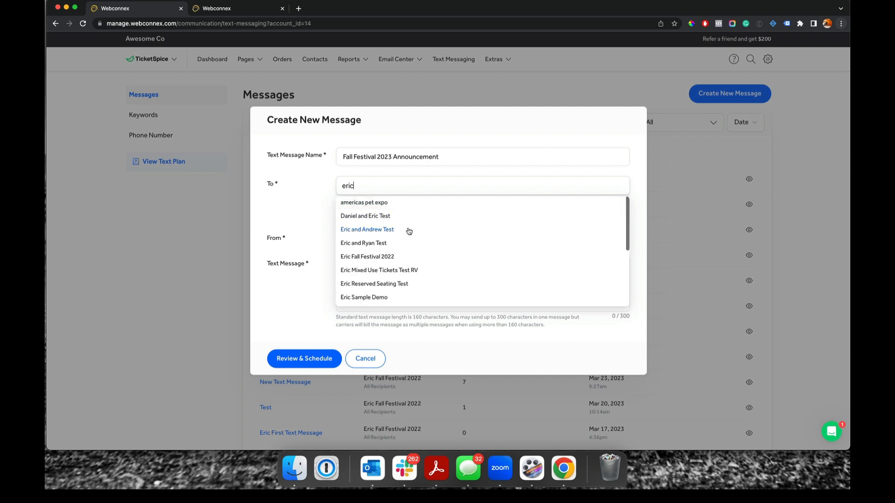
{"action": "left_click", "coordinate": [367, 257]}
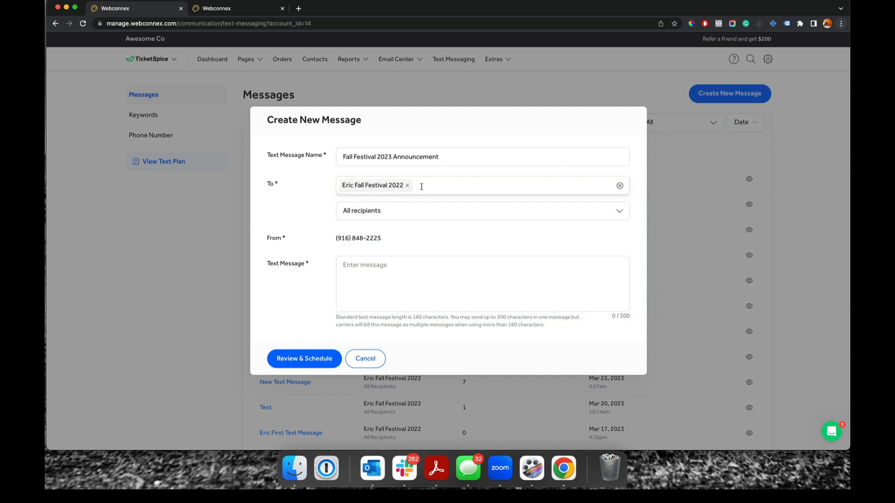
{"action": "mouse_move", "coordinate": [508, 185]}
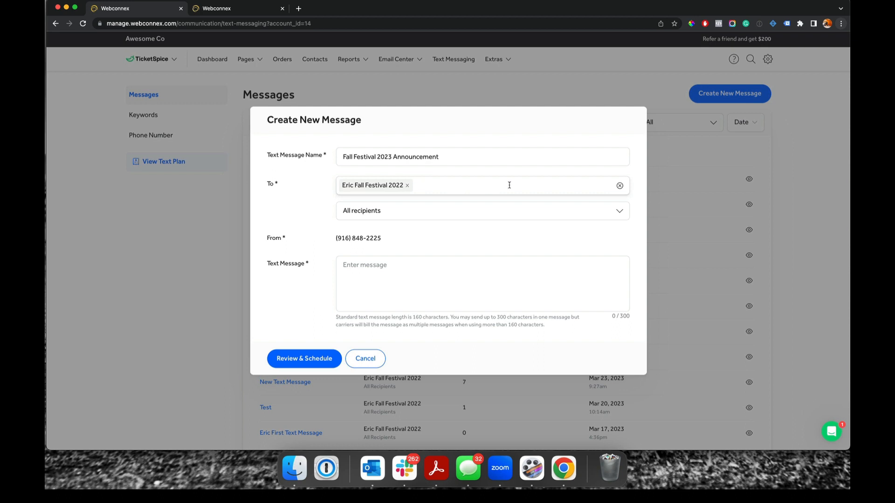
Step: Target all recipients and enter the tickets-on-sale message with the reservation link
{"action": "left_click", "coordinate": [482, 211]}
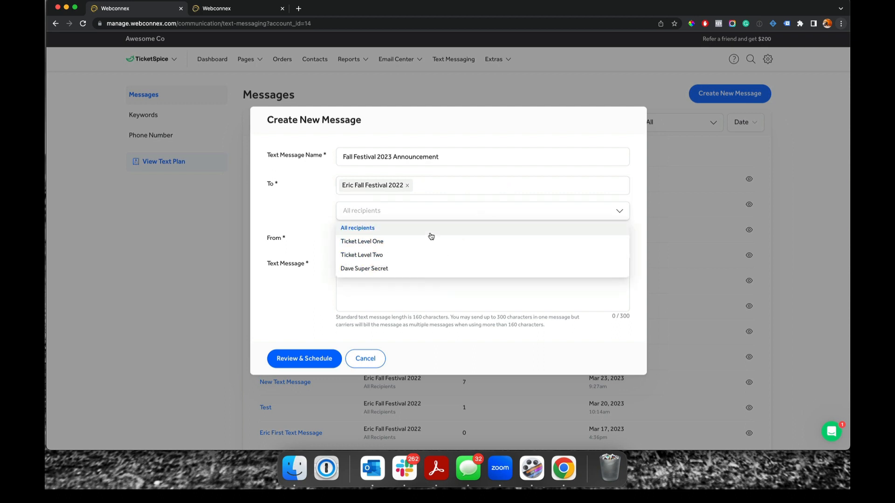
{"action": "mouse_move", "coordinate": [431, 236]}
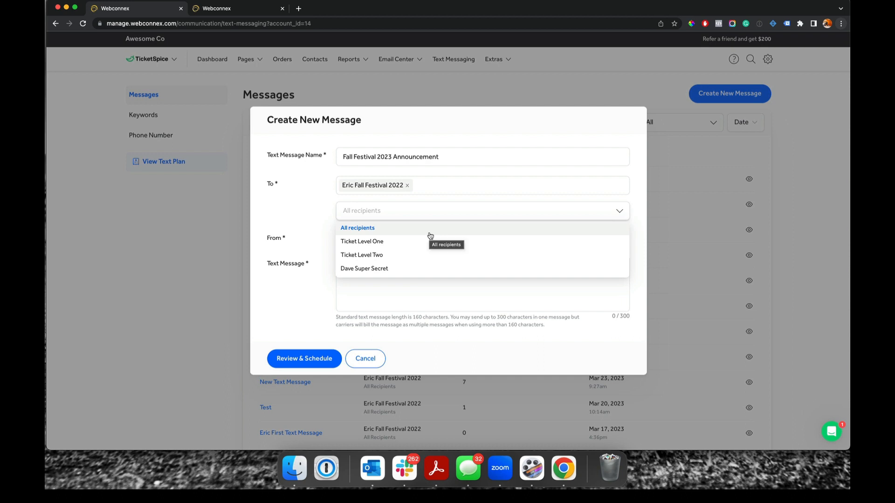
{"action": "left_click", "coordinate": [357, 228]}
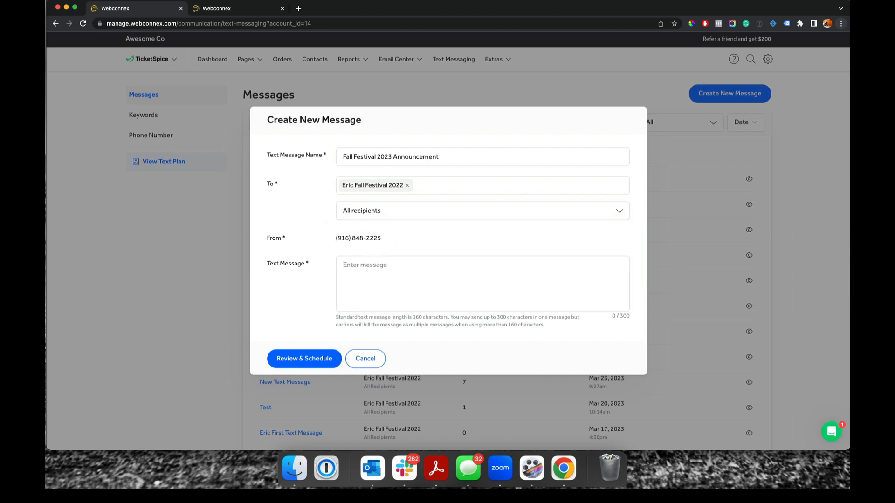
{"action": "mouse_move", "coordinate": [527, 261]}
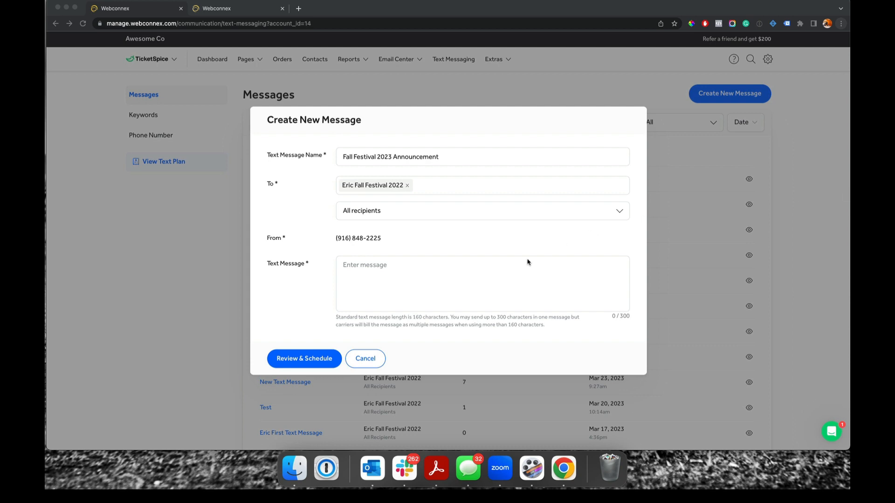
{"action": "type", "text": "Tickets are now on sale for 2023 Fall festival. Use this link and reserve your tickets in the next 24 hours, and you'll save 30%. https://bit.ly/3G9HekL"}
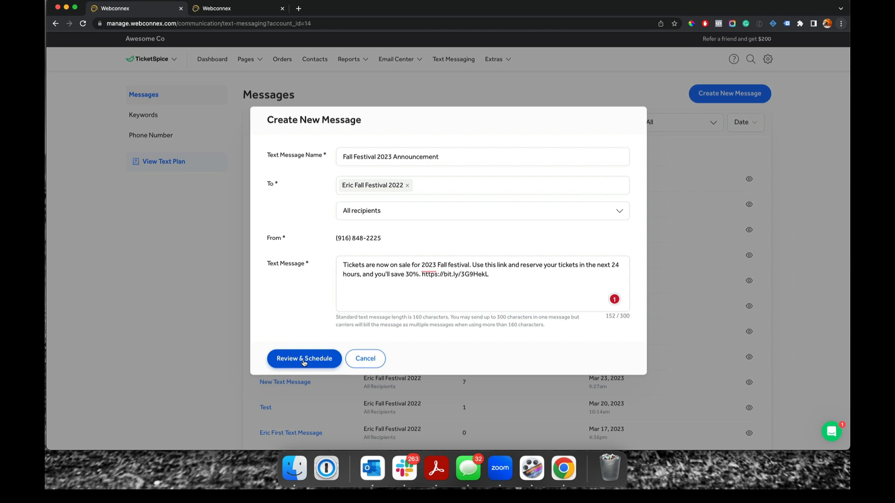
Step: Review the announcement and send it immediately instead of scheduling it
{"action": "left_click", "coordinate": [303, 358]}
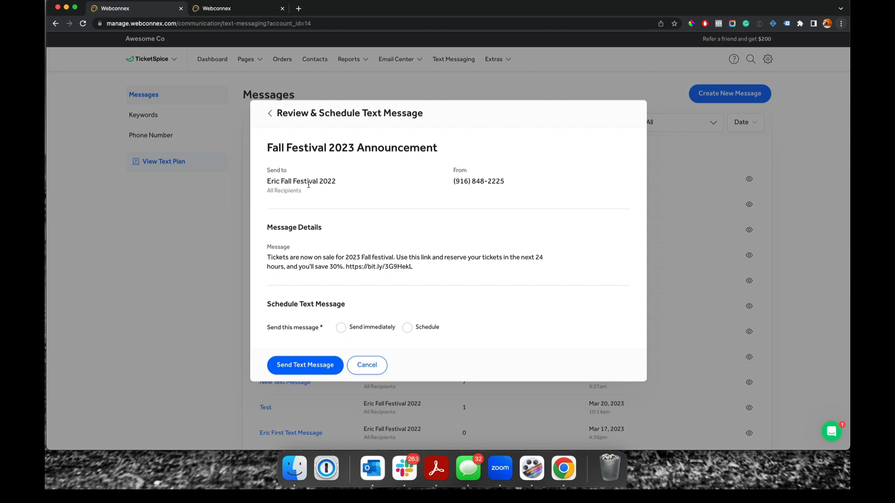
{"action": "mouse_move", "coordinate": [330, 252]}
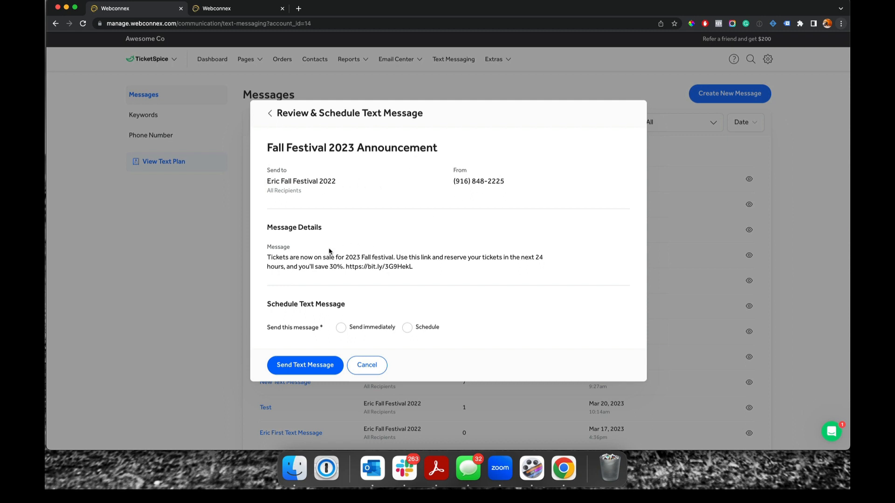
{"action": "mouse_move", "coordinate": [362, 330]}
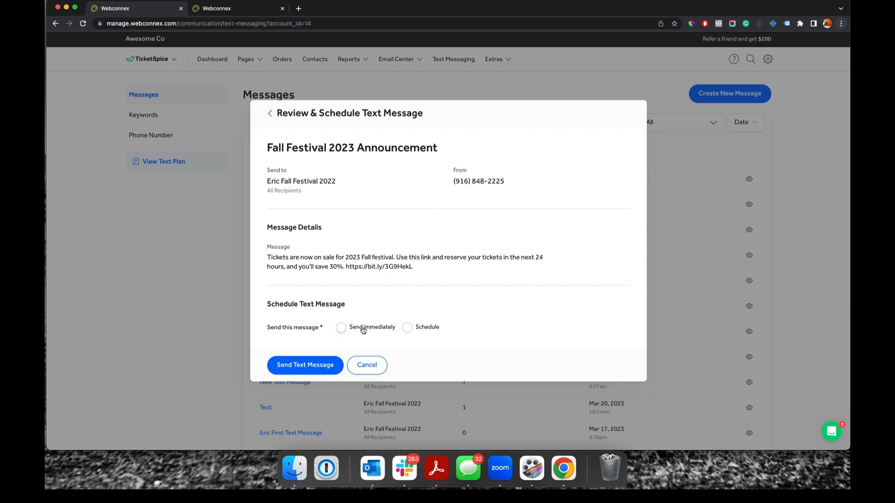
{"action": "left_click", "coordinate": [406, 327]}
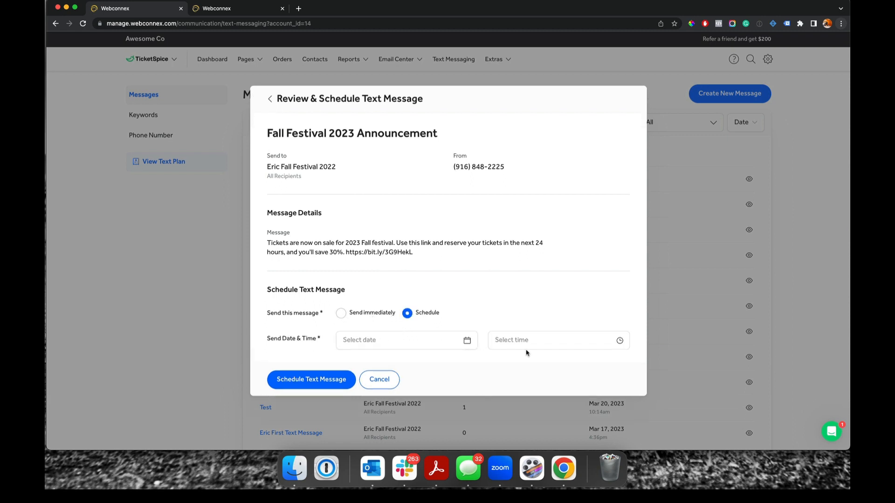
{"action": "left_click", "coordinate": [341, 313]}
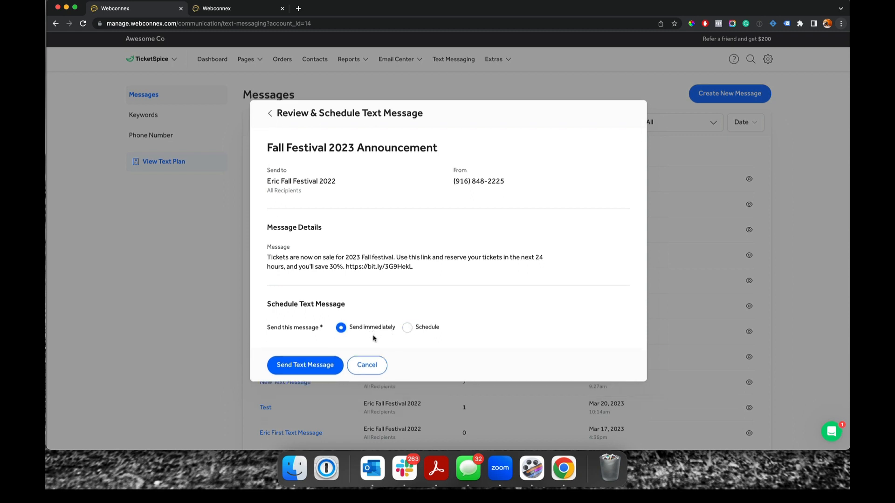
{"action": "left_click", "coordinate": [305, 364]}
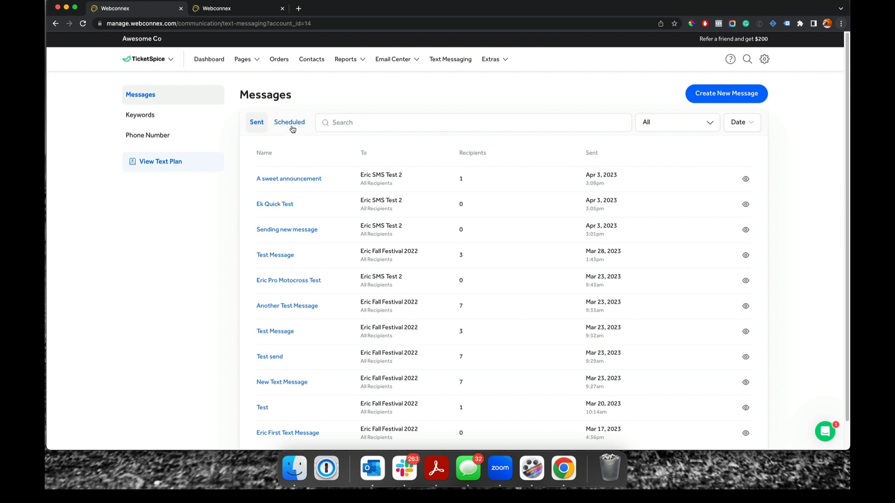
Step: Check the Scheduled and Sent lists to confirm delivery to 3 recipients, then go to Keywords
{"action": "left_click", "coordinate": [290, 122]}
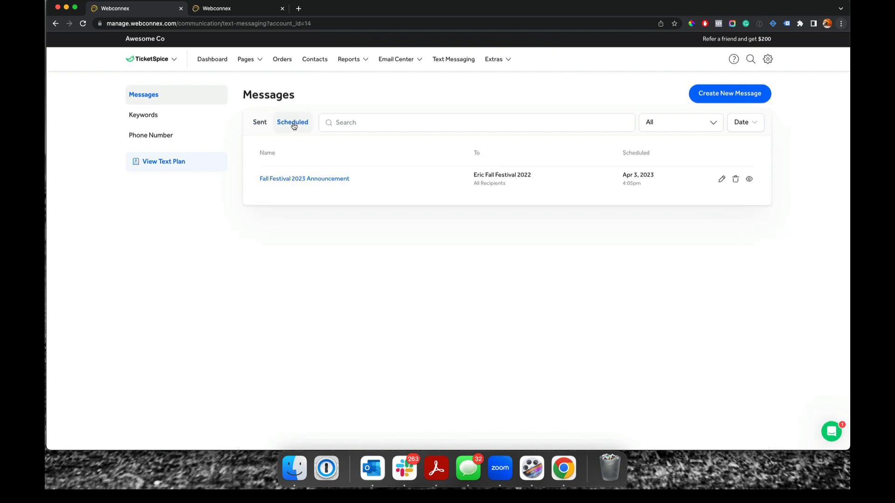
{"action": "mouse_move", "coordinate": [273, 120]}
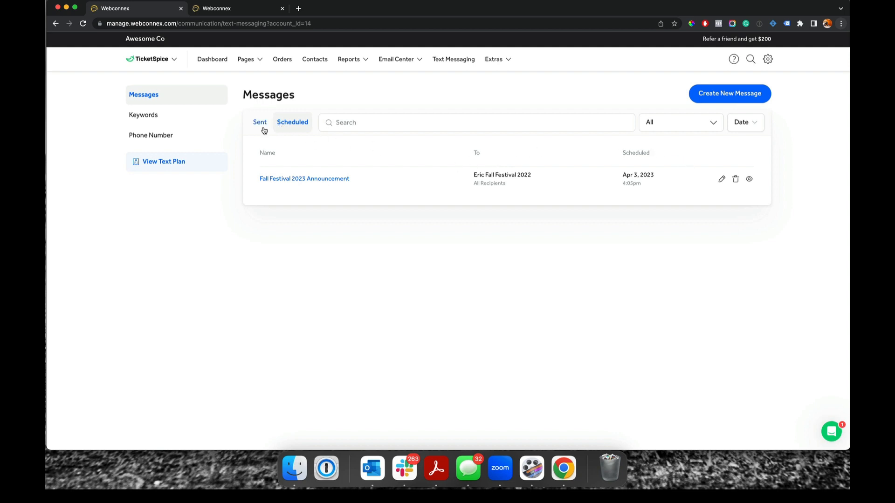
{"action": "left_click", "coordinate": [259, 122]}
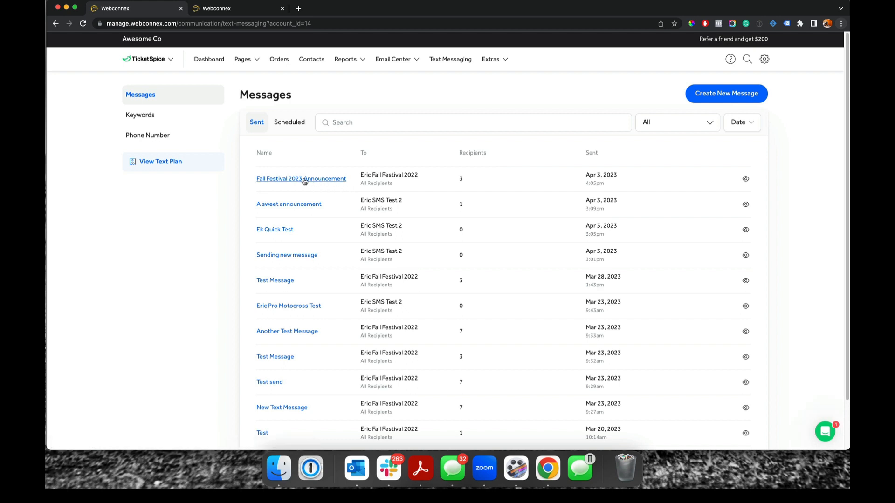
{"action": "mouse_move", "coordinate": [457, 174]}
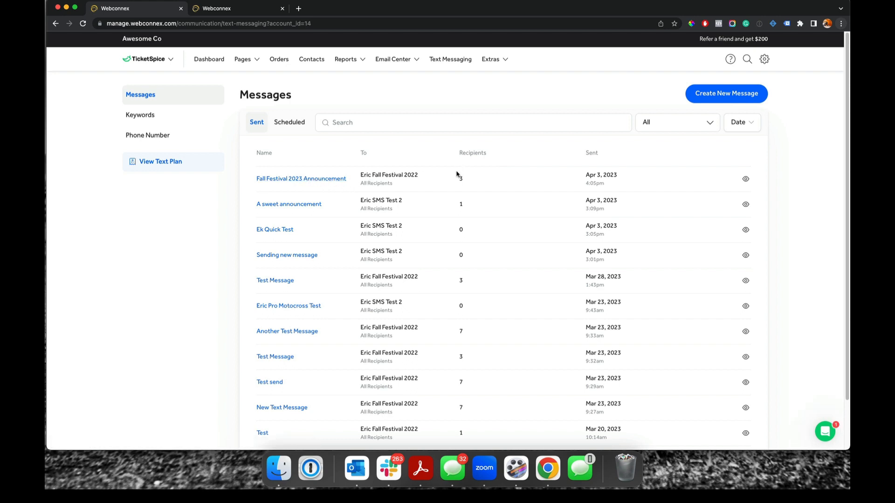
{"action": "mouse_move", "coordinate": [475, 181]}
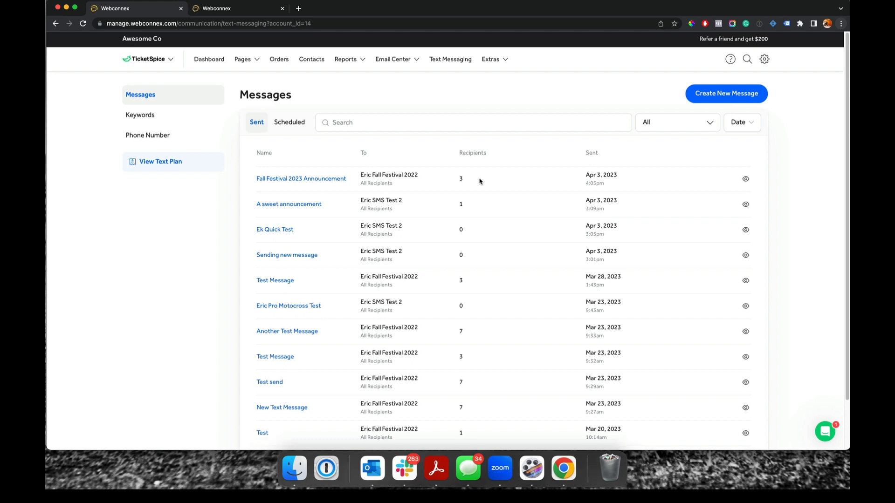
{"action": "left_click", "coordinate": [140, 115]}
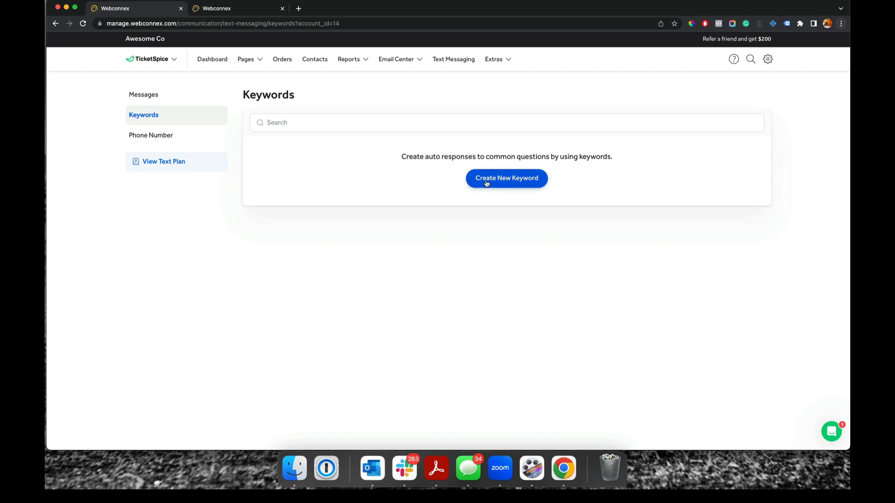
Step: Create a 'Directions' keyword replying with the 123 Main Street address and directions link
{"action": "left_click", "coordinate": [506, 178]}
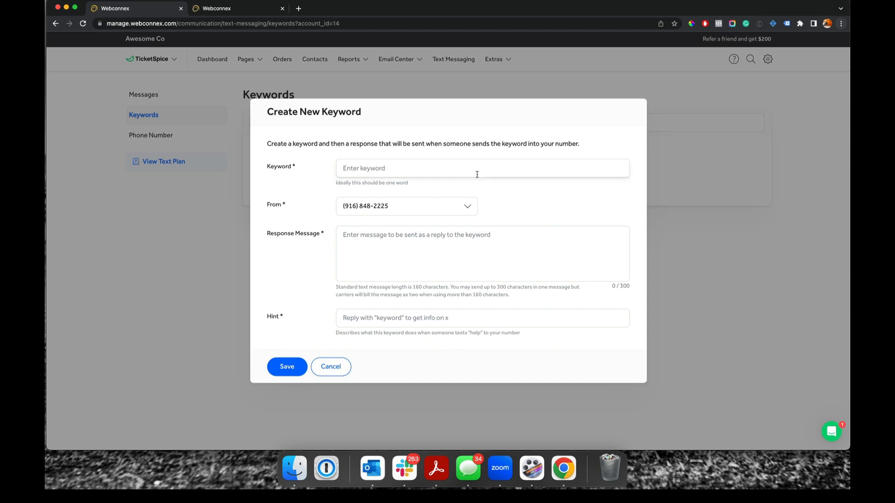
{"action": "type", "text": "Directions"}
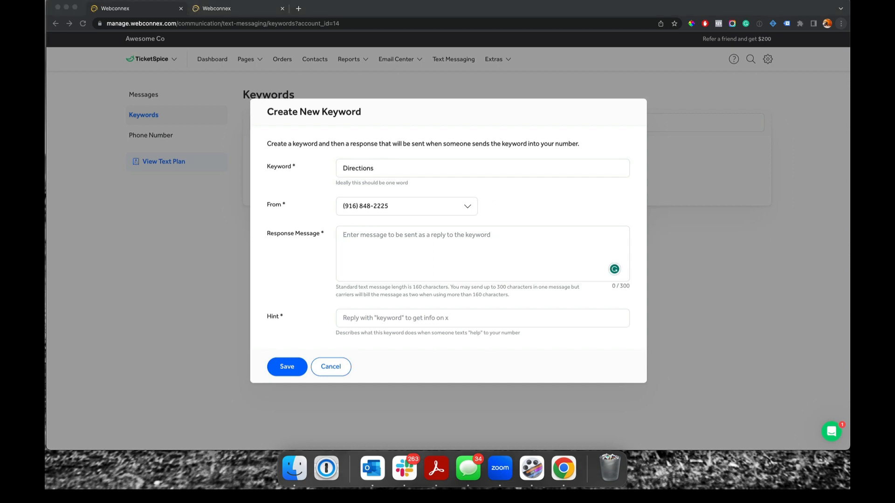
{"action": "mouse_move", "coordinate": [560, 238]}
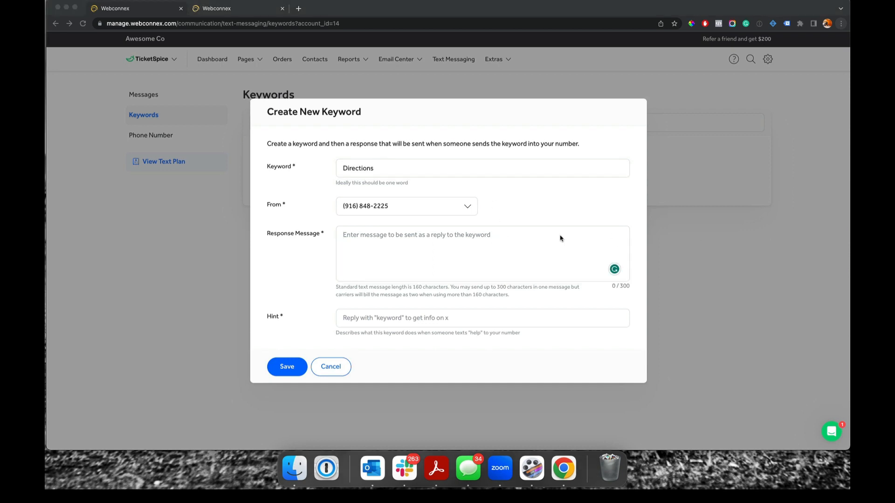
{"action": "type", "text": "Our address is 123 Main Street, Anytown USA. For turn by turn directions, click this google link. https://goo.gl/maps/yJyCvLUuq6yGYRSi7"}
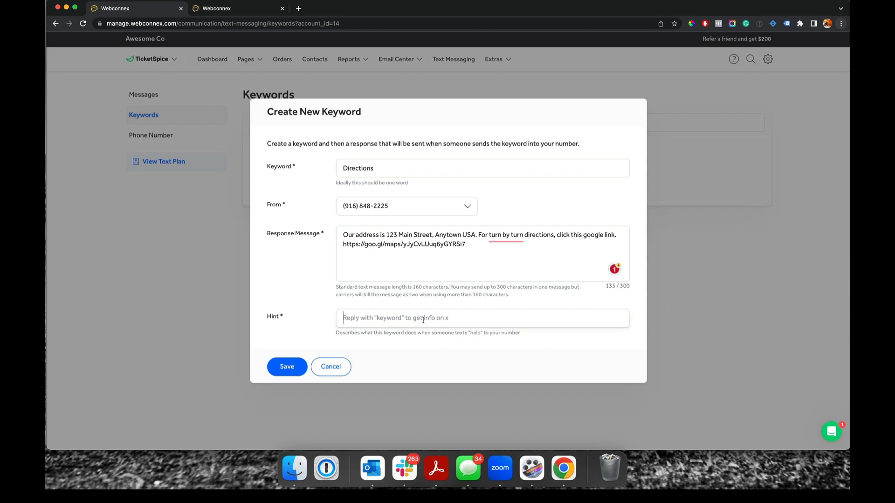
{"action": "type", "text": "directions"}
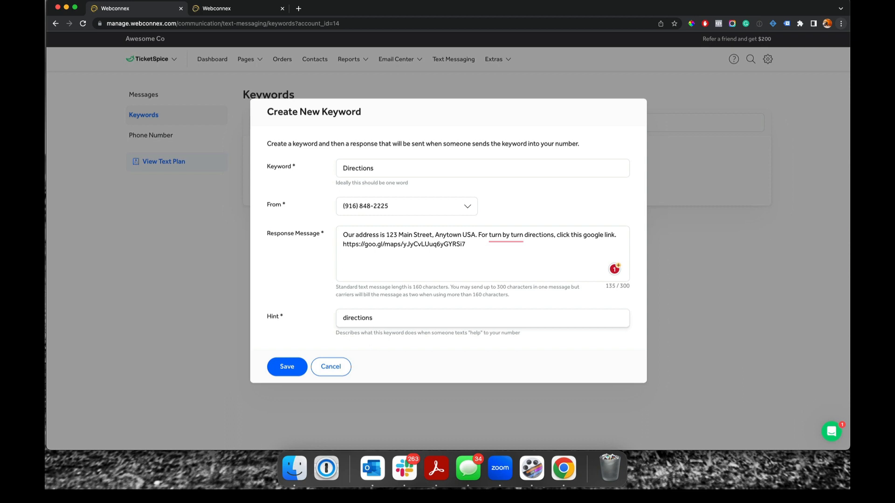
{"action": "left_click", "coordinate": [287, 366]}
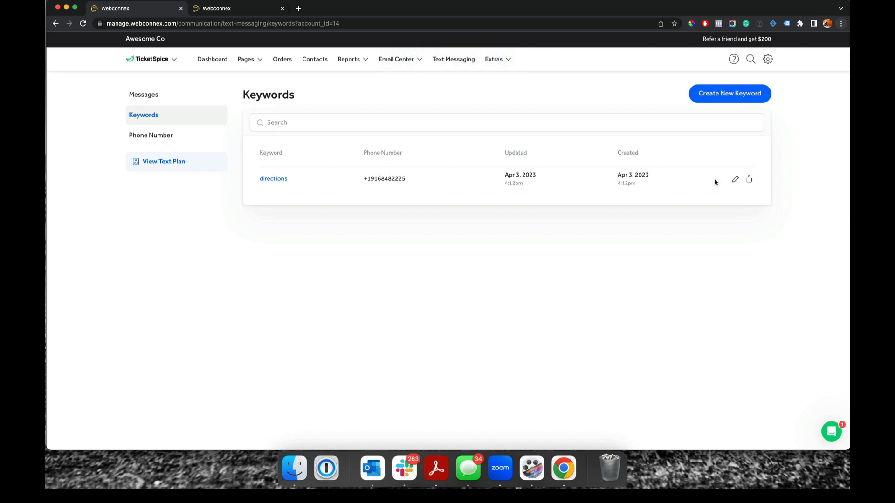
Step: Re-save the directions keyword without changes and return to the Messages list
{"action": "left_click", "coordinate": [735, 178]}
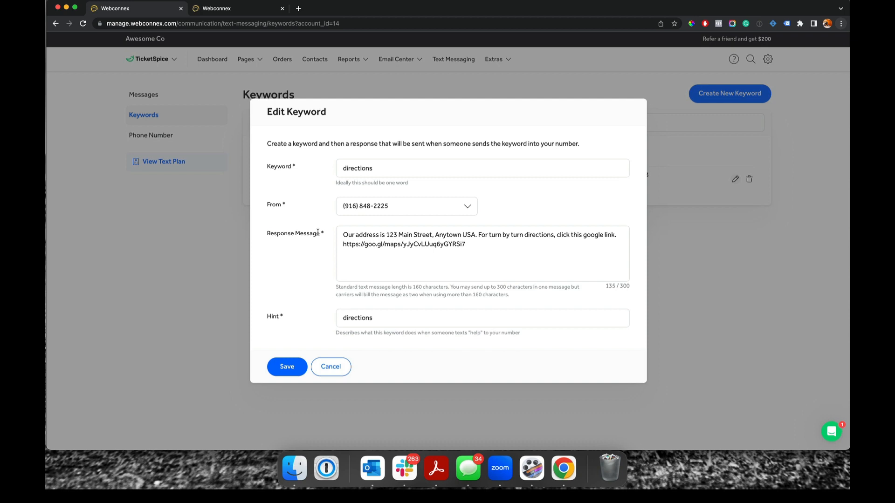
{"action": "left_click", "coordinate": [287, 366]}
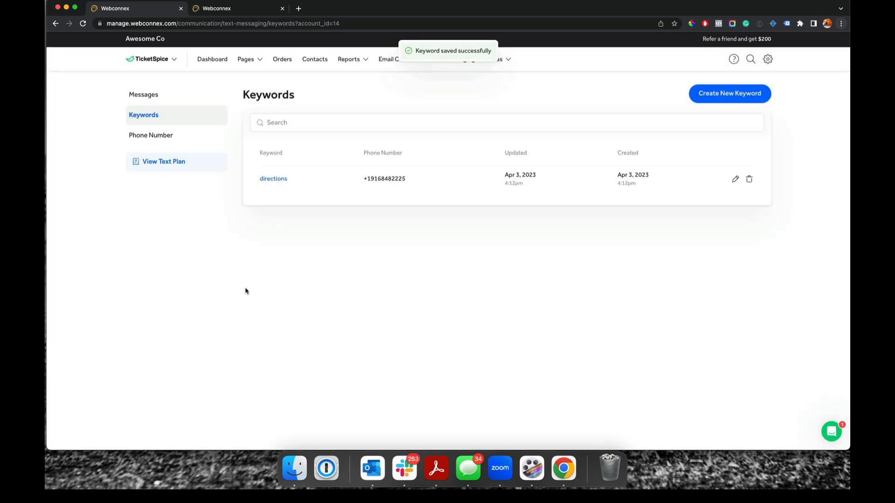
{"action": "left_click", "coordinate": [140, 94]}
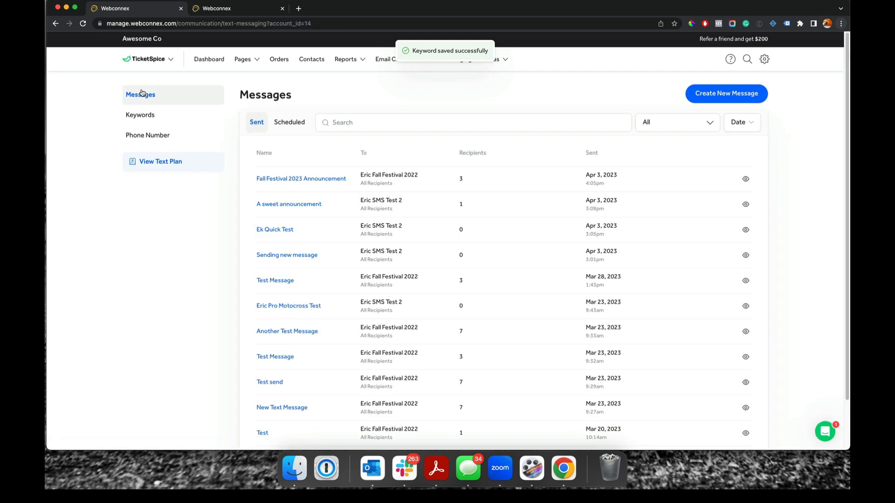